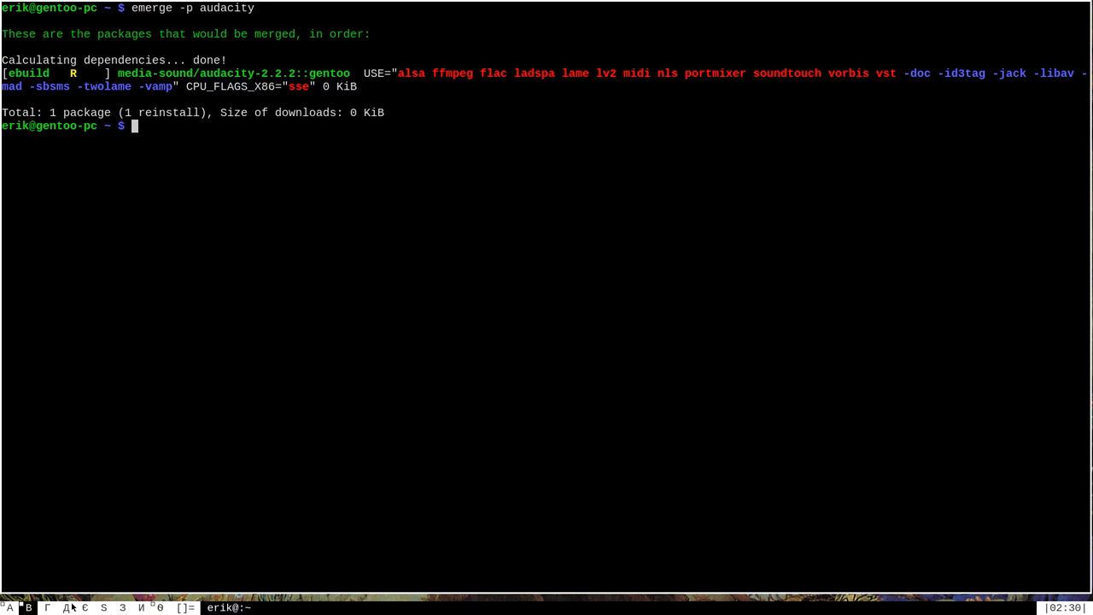
mouse_move(358, 26)
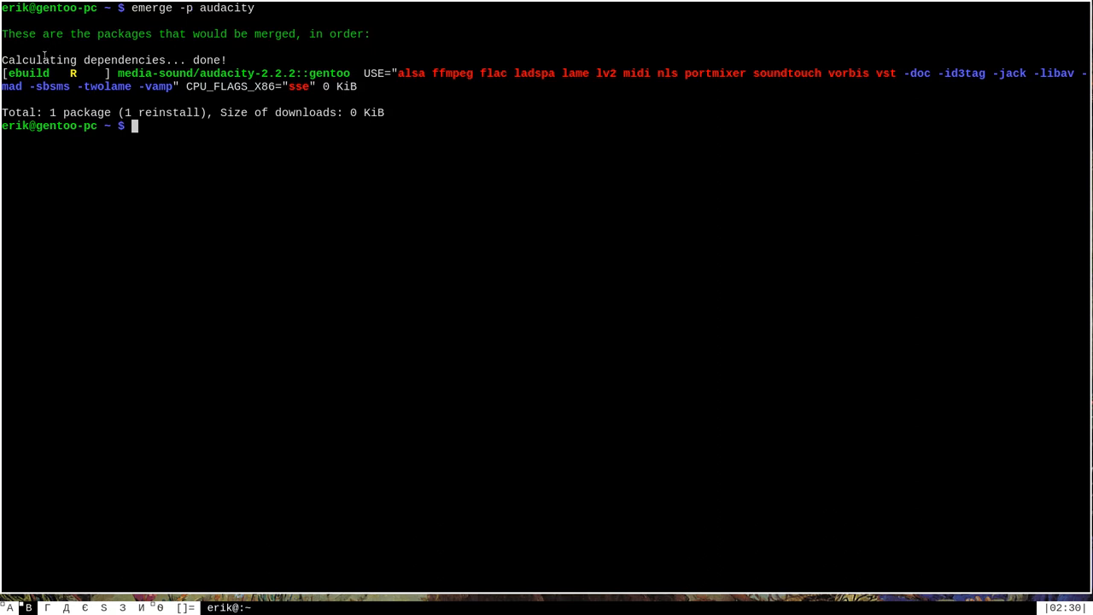
- Change into /etc/portage and list its contents, showing make.conf, package.use and an empty color.map
double_click(28, 74)
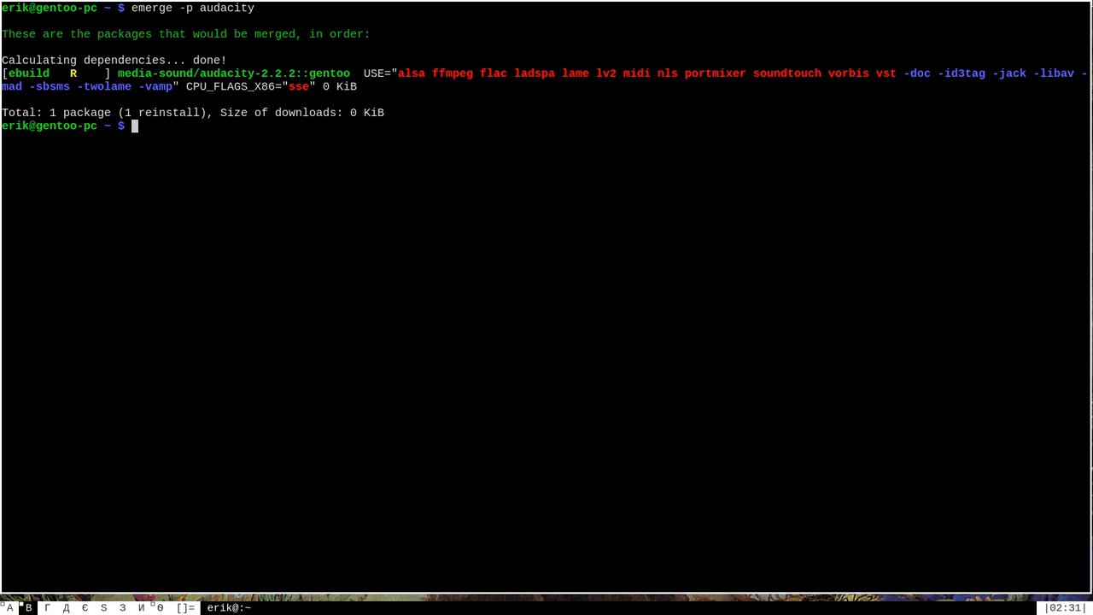
type("c")
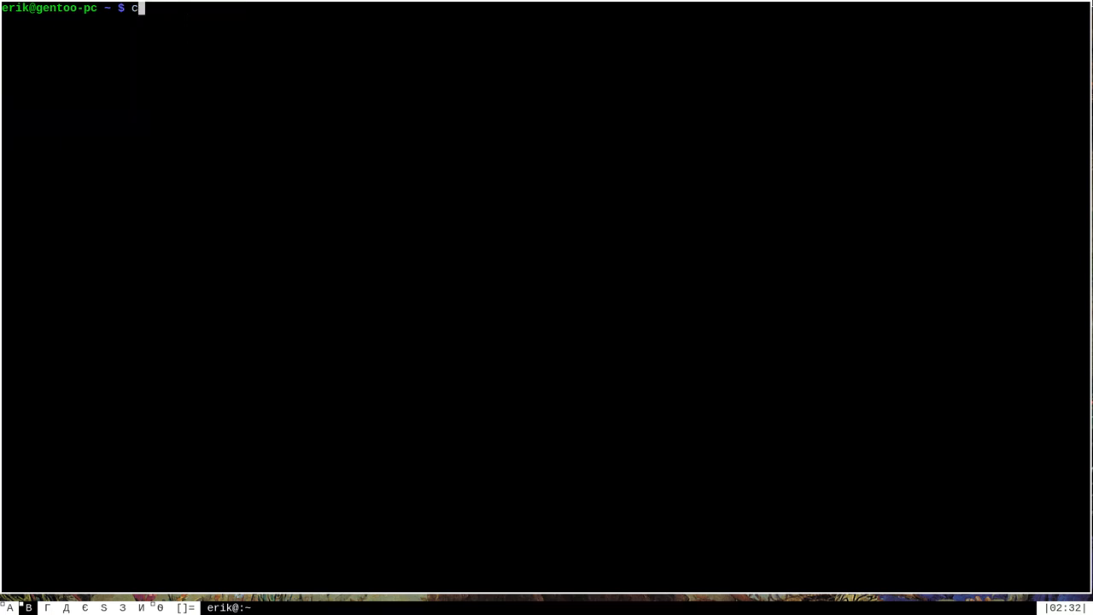
type("d /et")
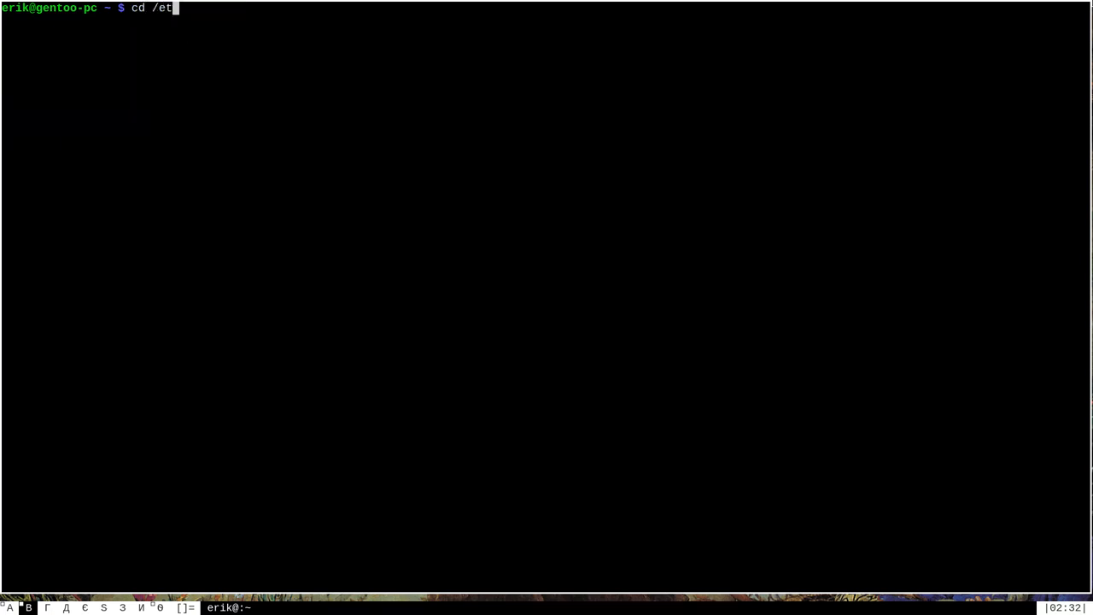
type("c/portage")
type("ls -l")
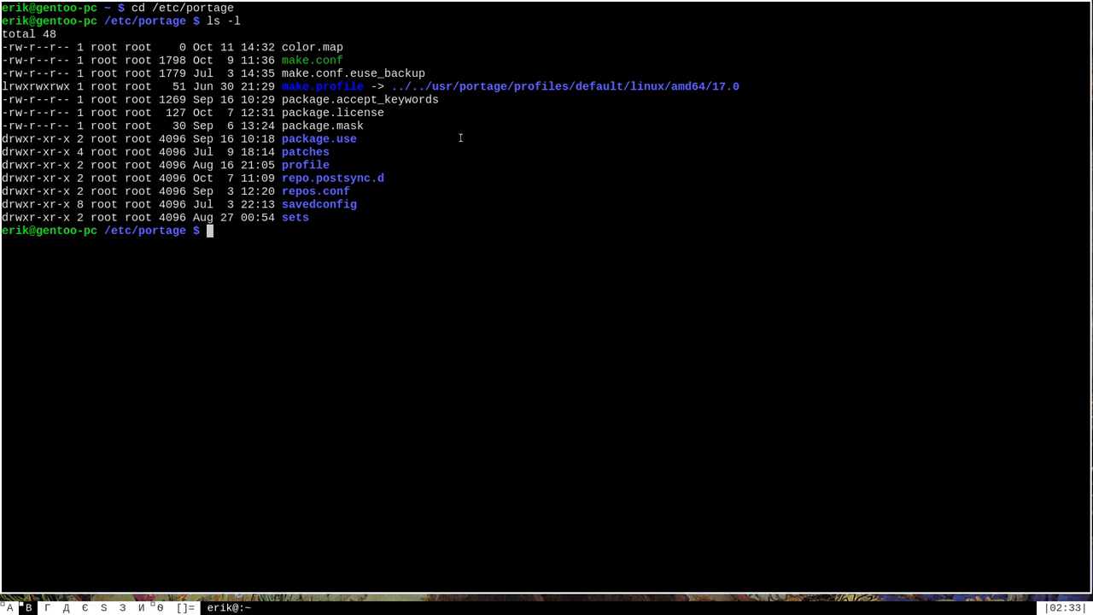
double_click(299, 48)
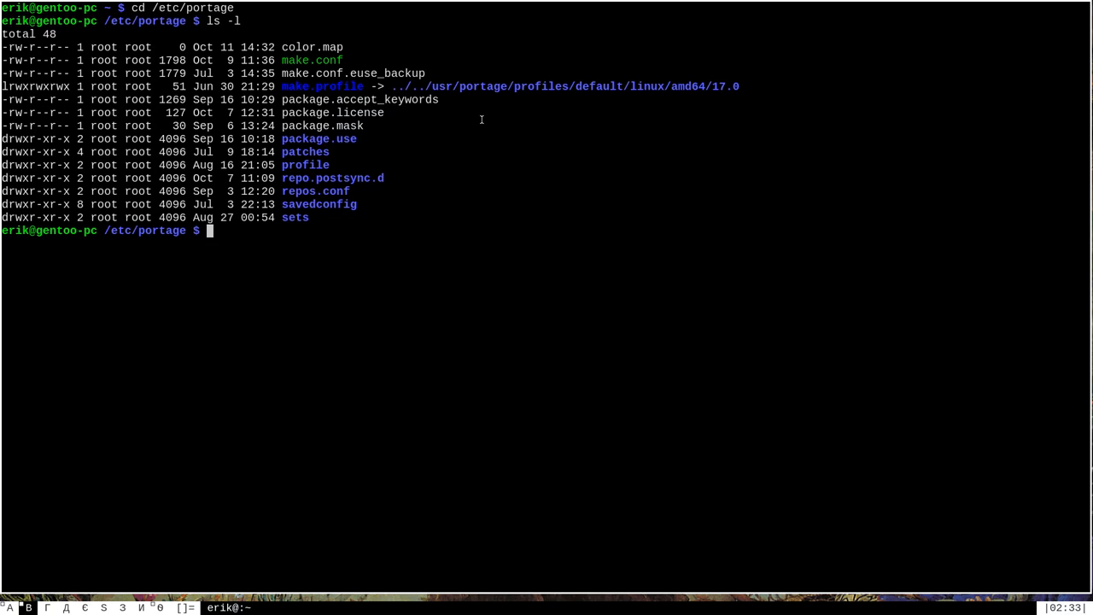
type("man")
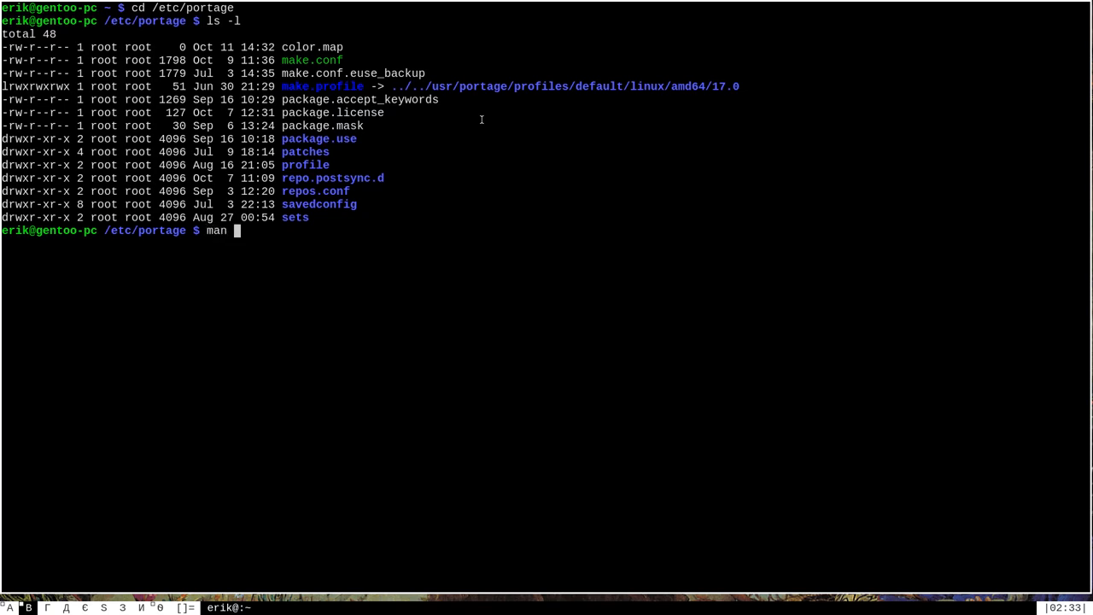
- Run man 5 color.map to read its NAME, SYNTAX and VARIABLES sections
type("5 color.m")
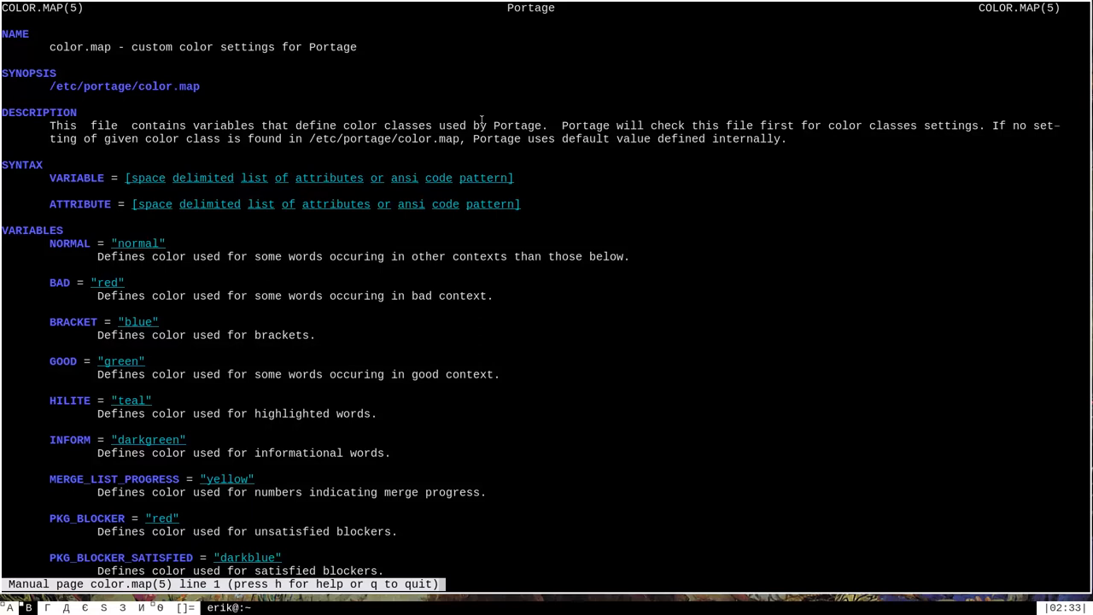
mouse_move(127, 321)
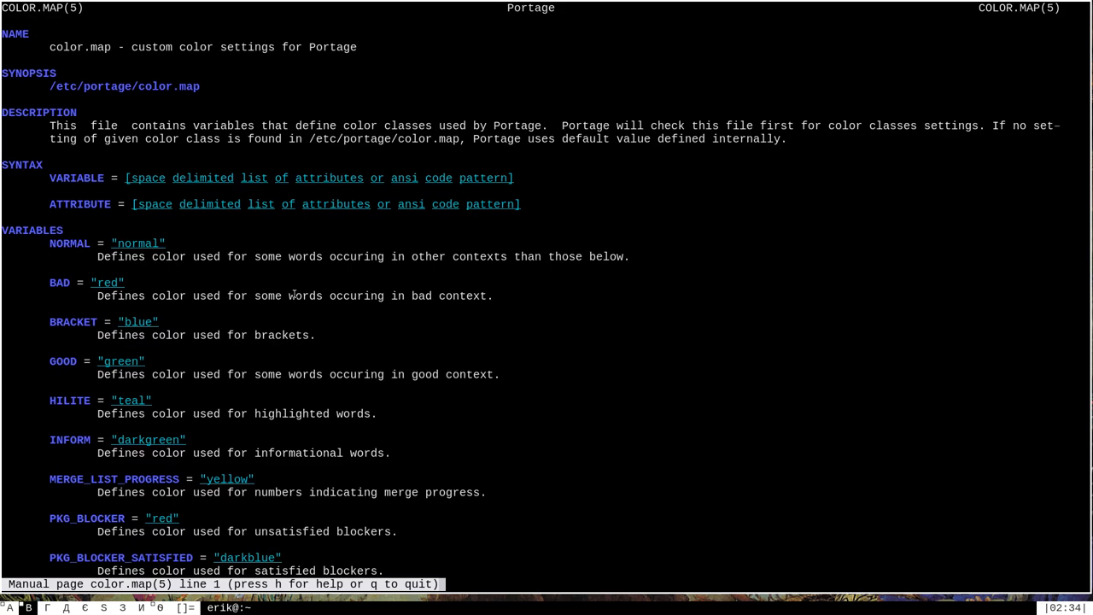
double_click(68, 242)
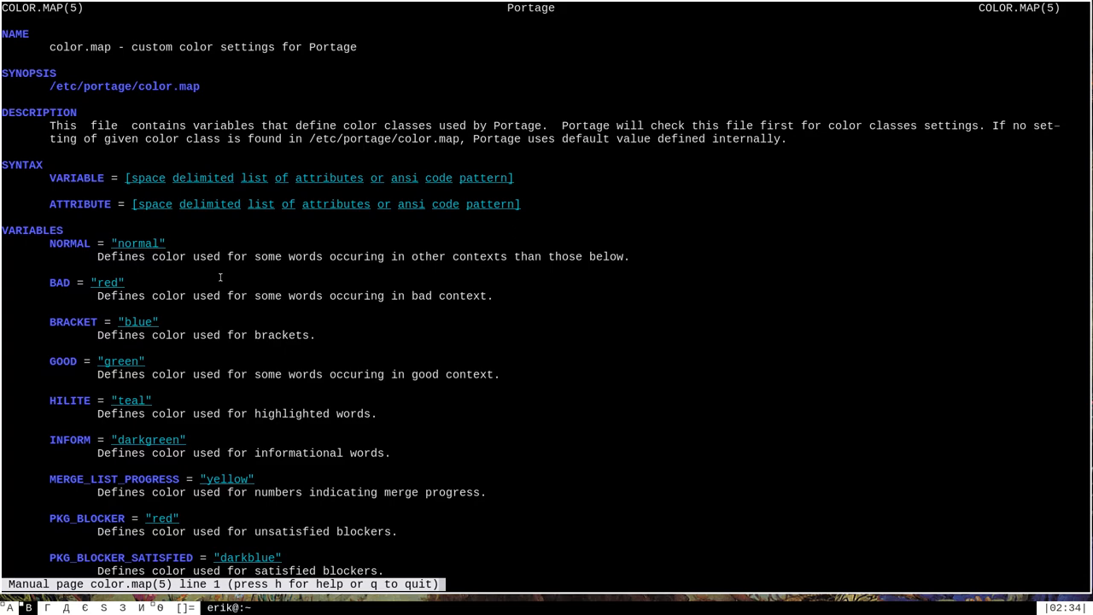
- Scroll to the LIST OF VALID ATTRIBUTES colour names, then quit the manual with q
scroll("down", 3)
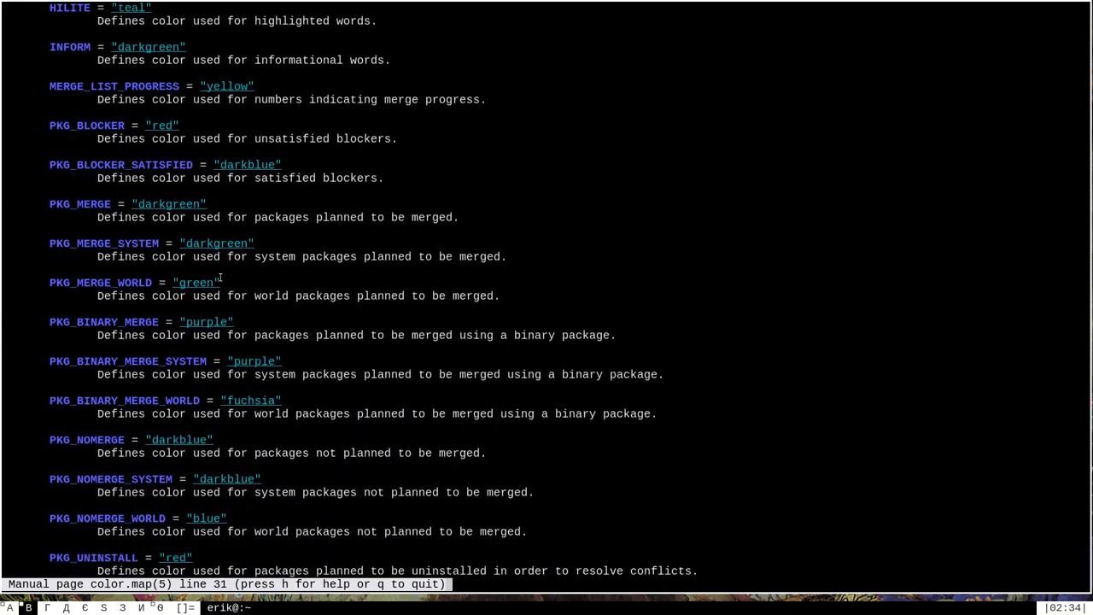
scroll("down", 3)
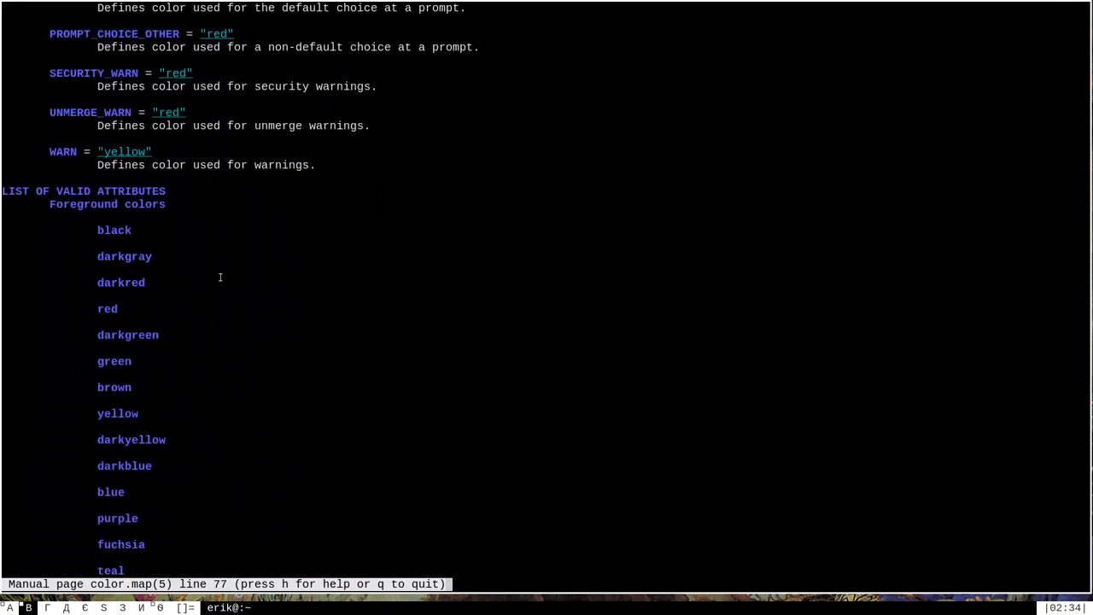
scroll("down", 3)
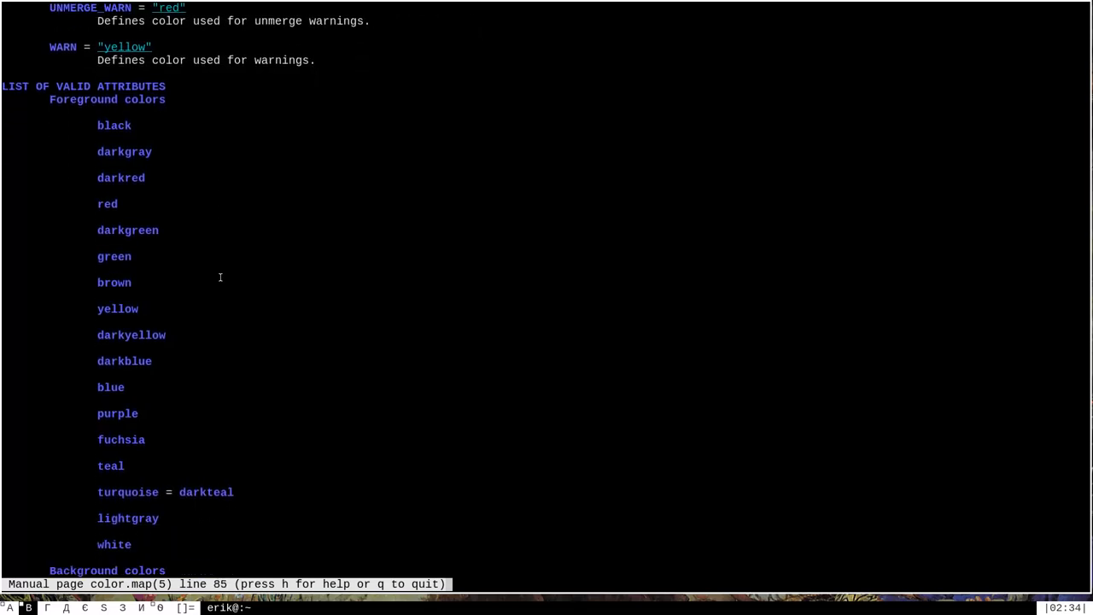
mouse_move(210, 451)
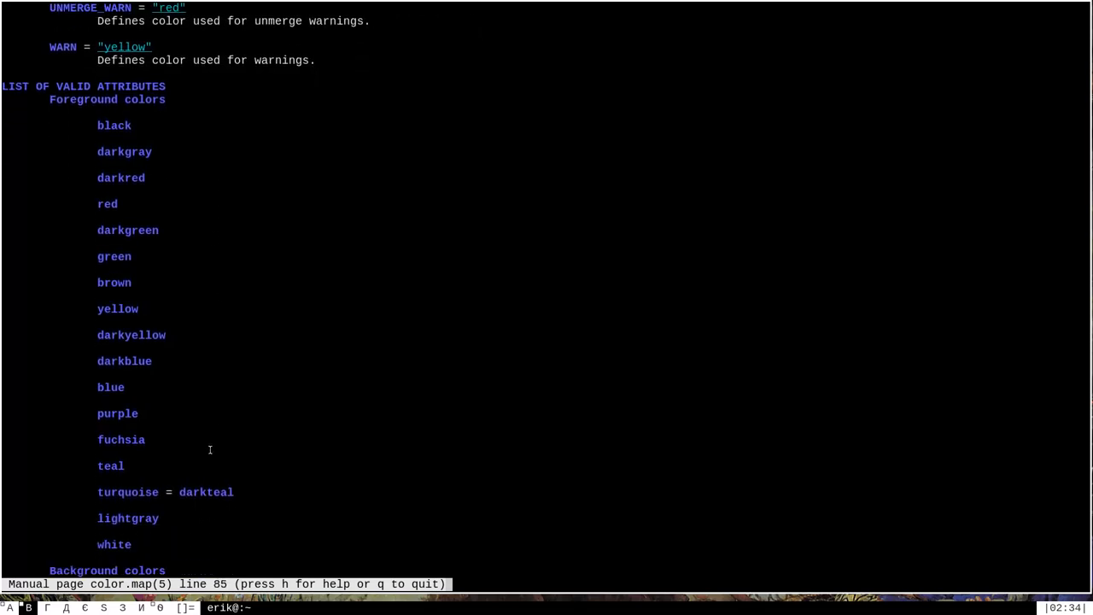
scroll("down", 3)
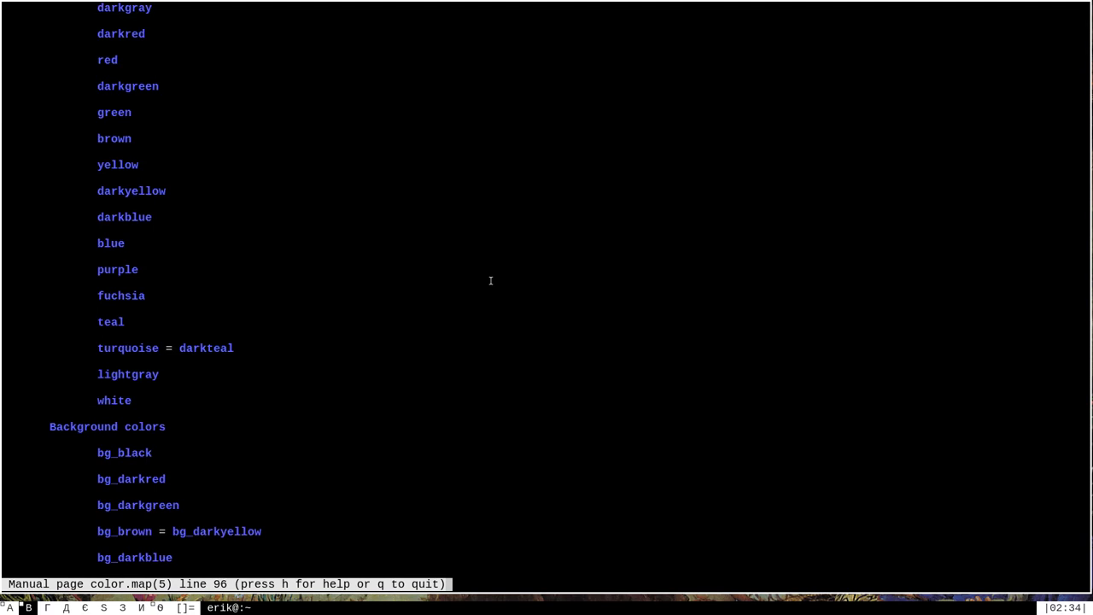
scroll("down", 3)
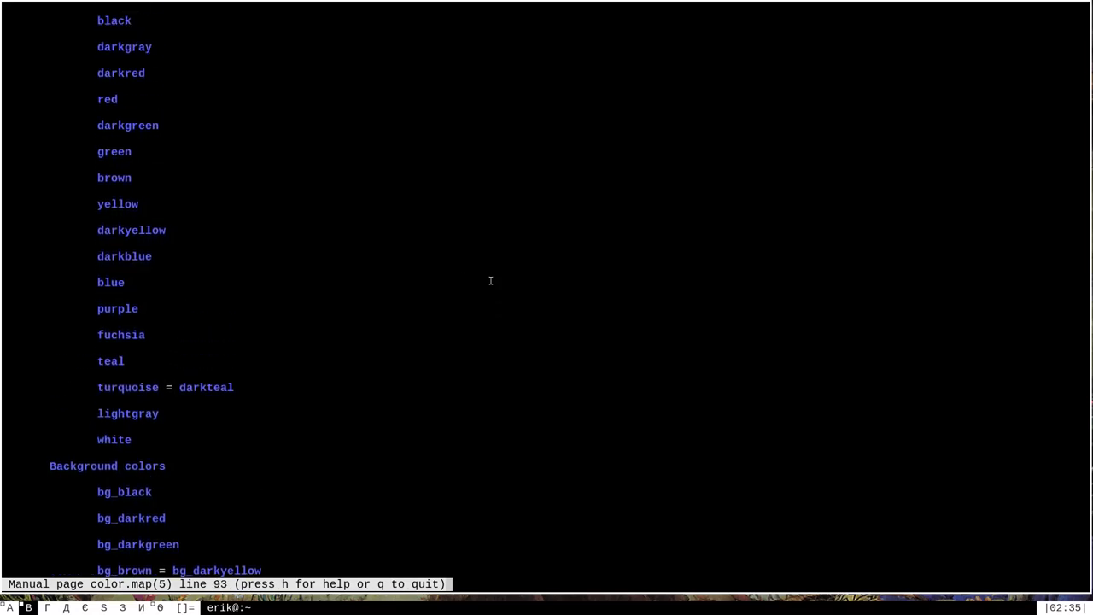
key("q")
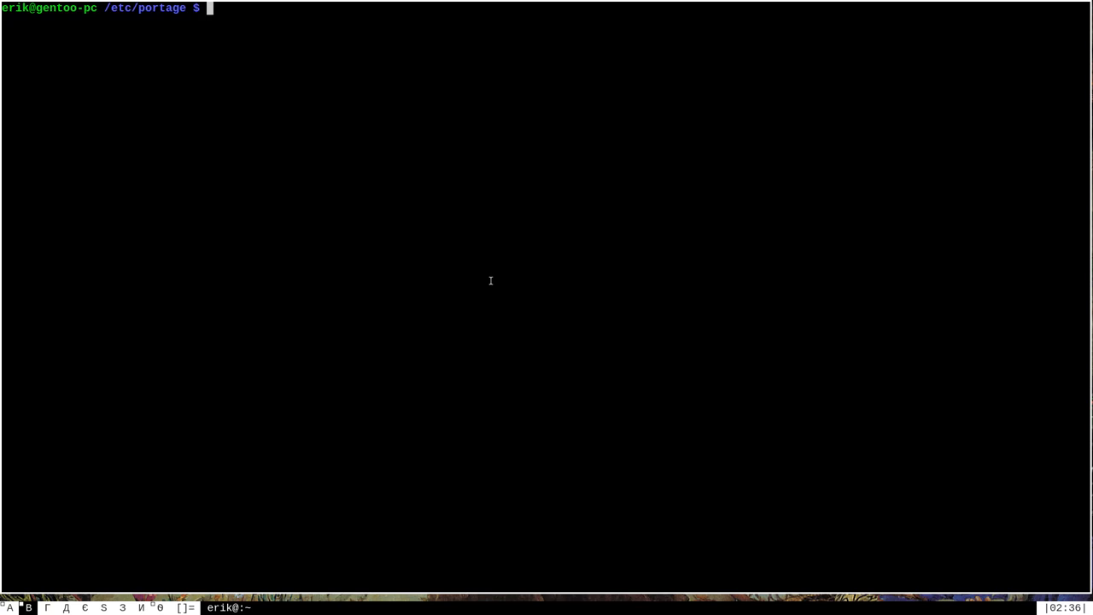
- Run emerge -p audacity to preview the reinstall and its current USE-flag colours
type("emerge -p a")
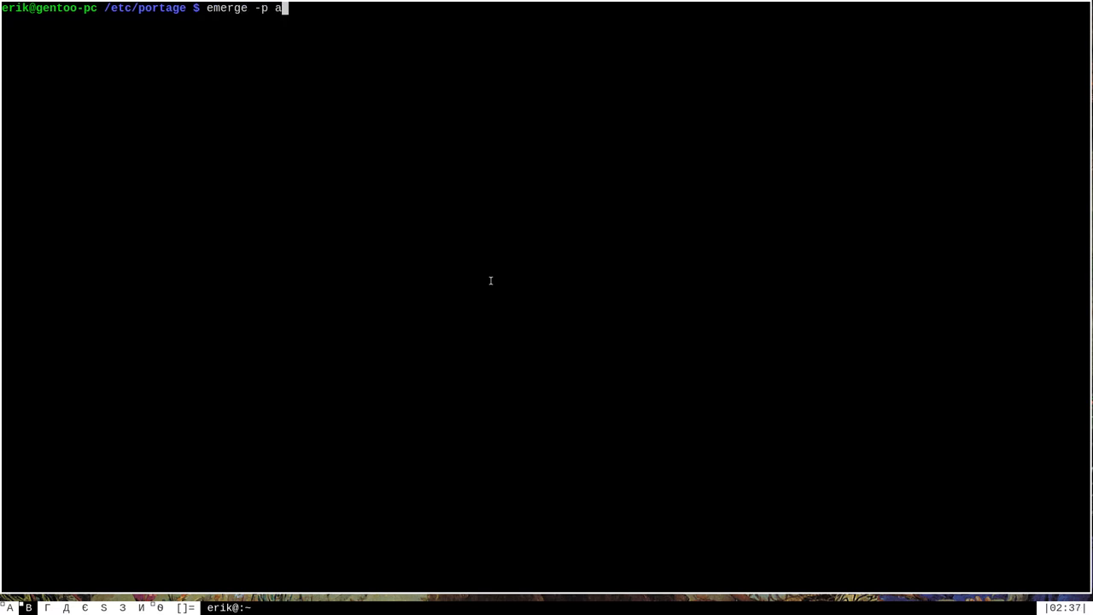
type("udacity")
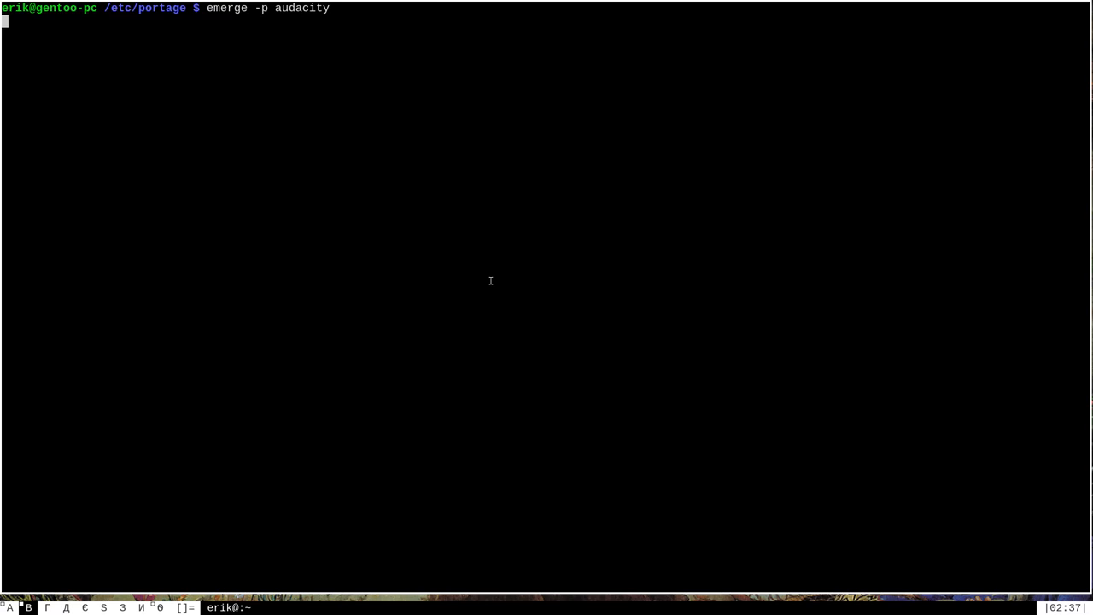
key("Return")
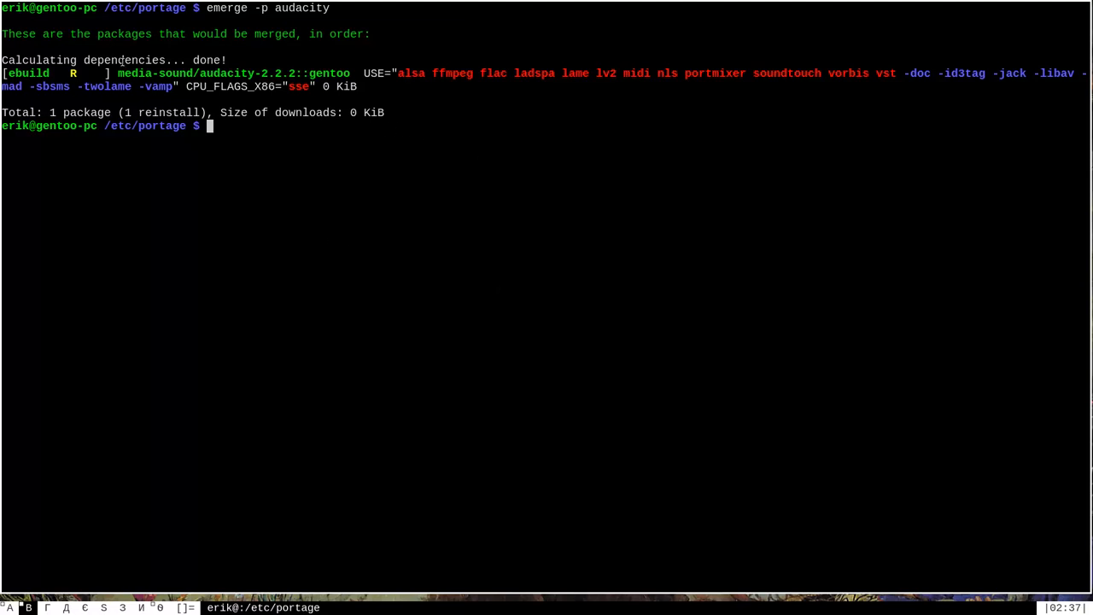
left_click_drag(120, 74, 323, 74)
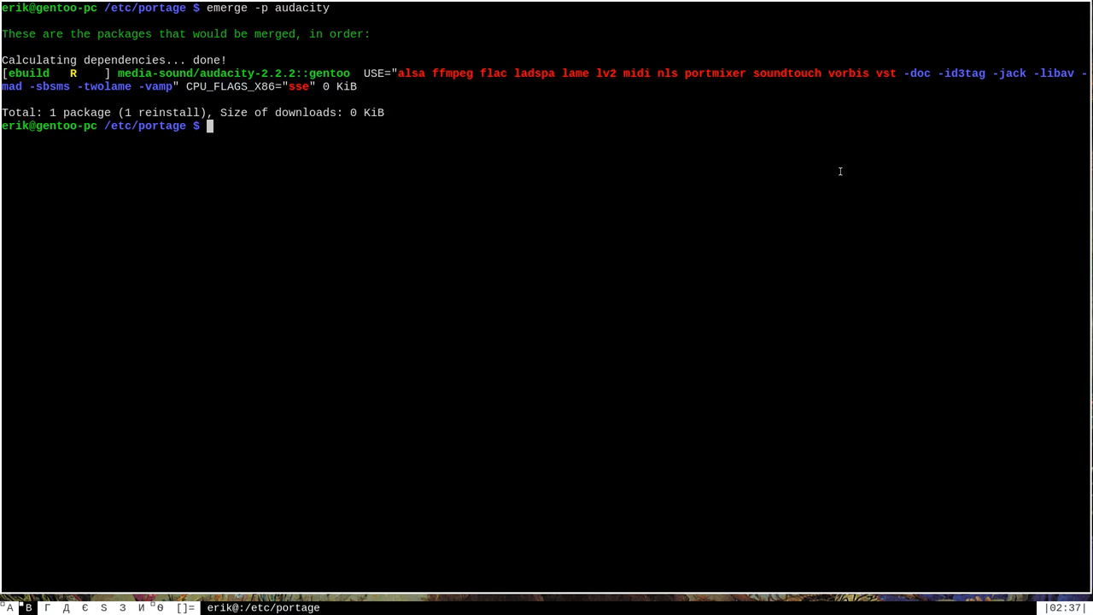
- Edit color.map with sudo vim to contain red=yellow and write-quit with :wq
type("sudo vim c")
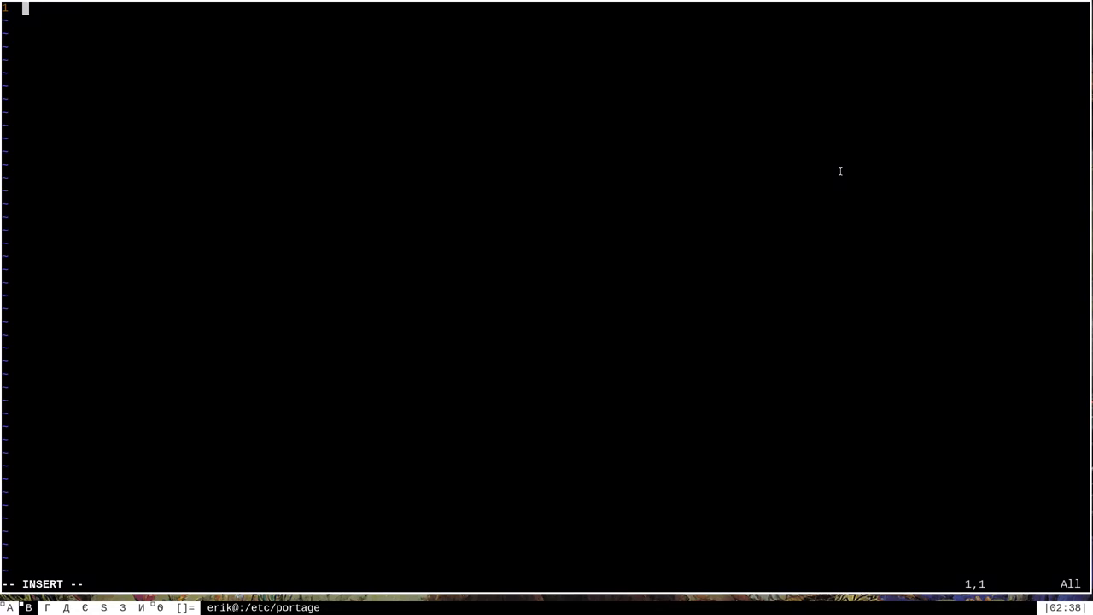
type("red=")
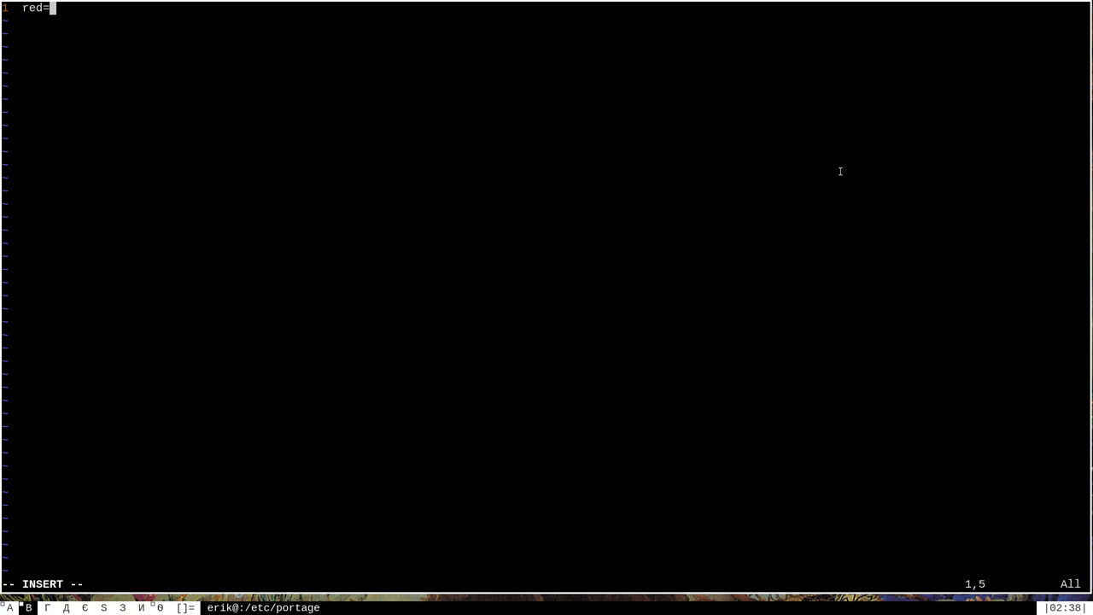
type("yel")
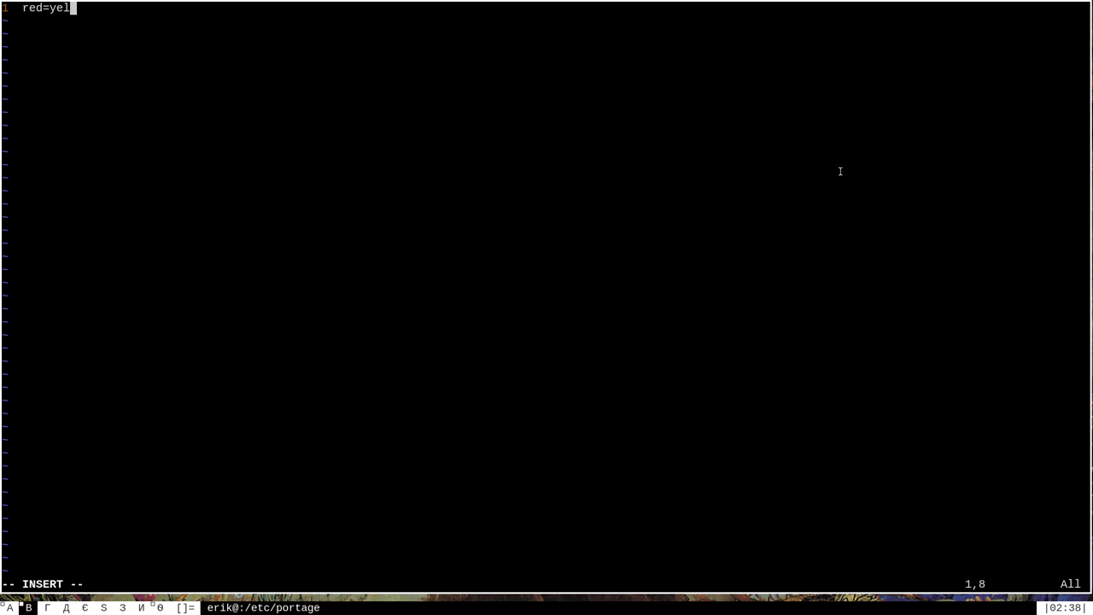
type("low")
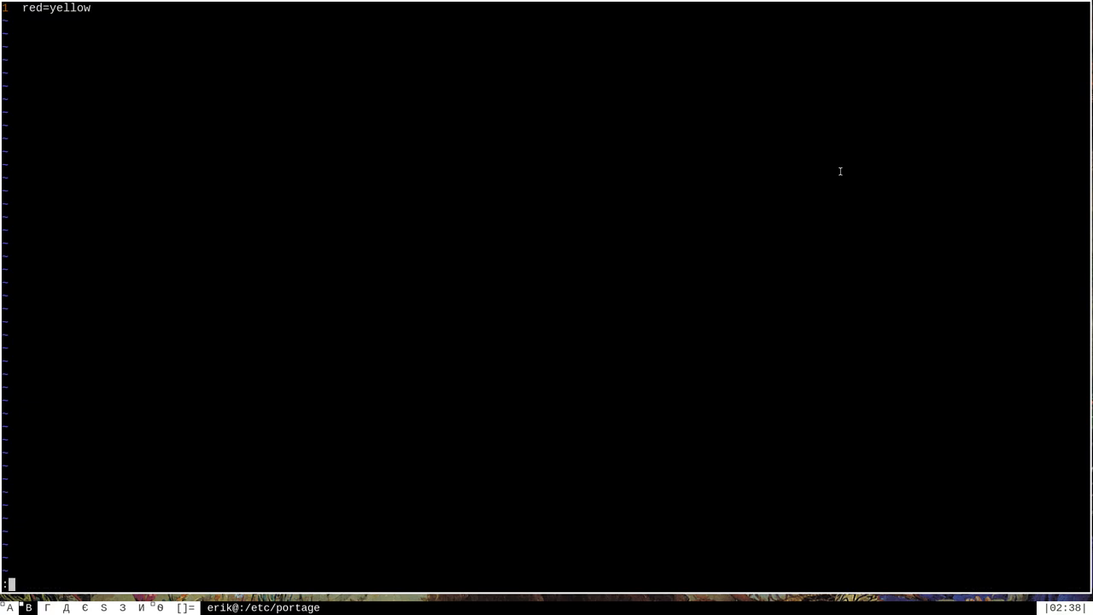
type(":wq")
type("emerge -p audacity")
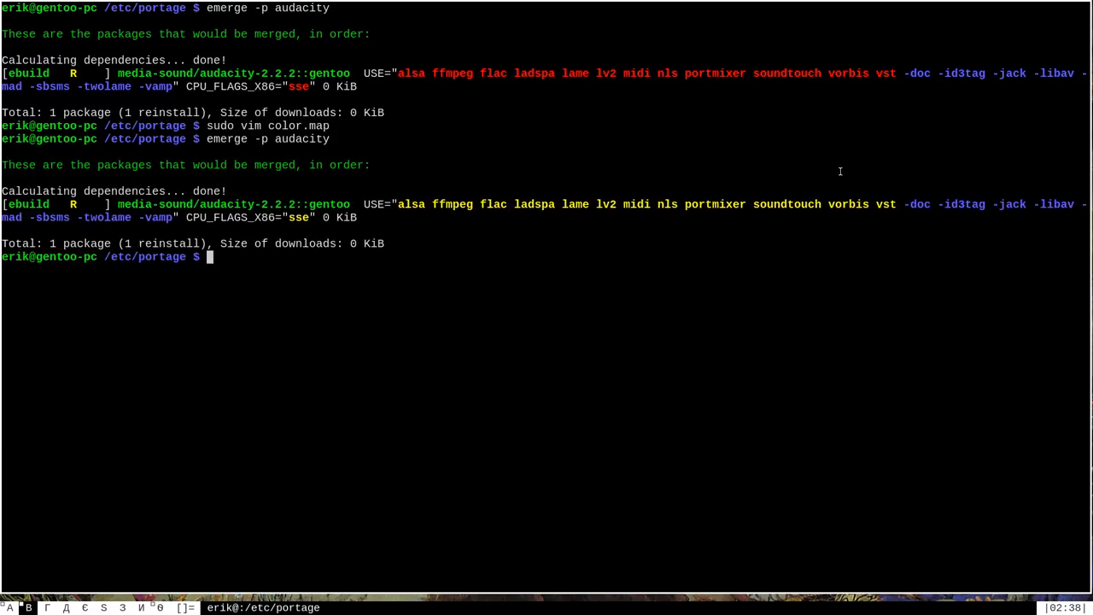
mouse_move(406, 72)
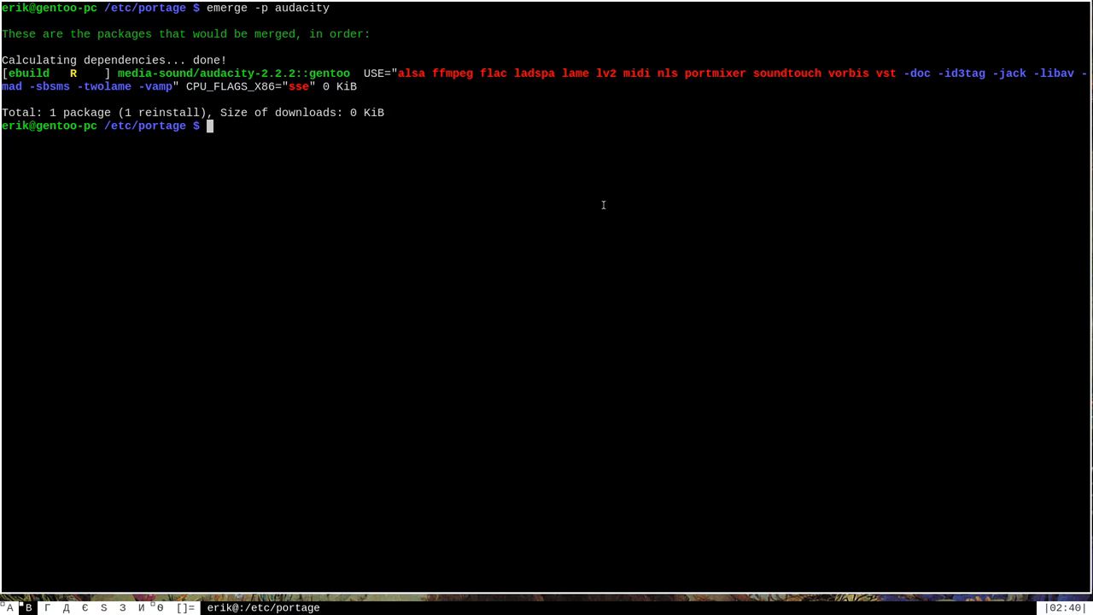
mouse_move(350, 110)
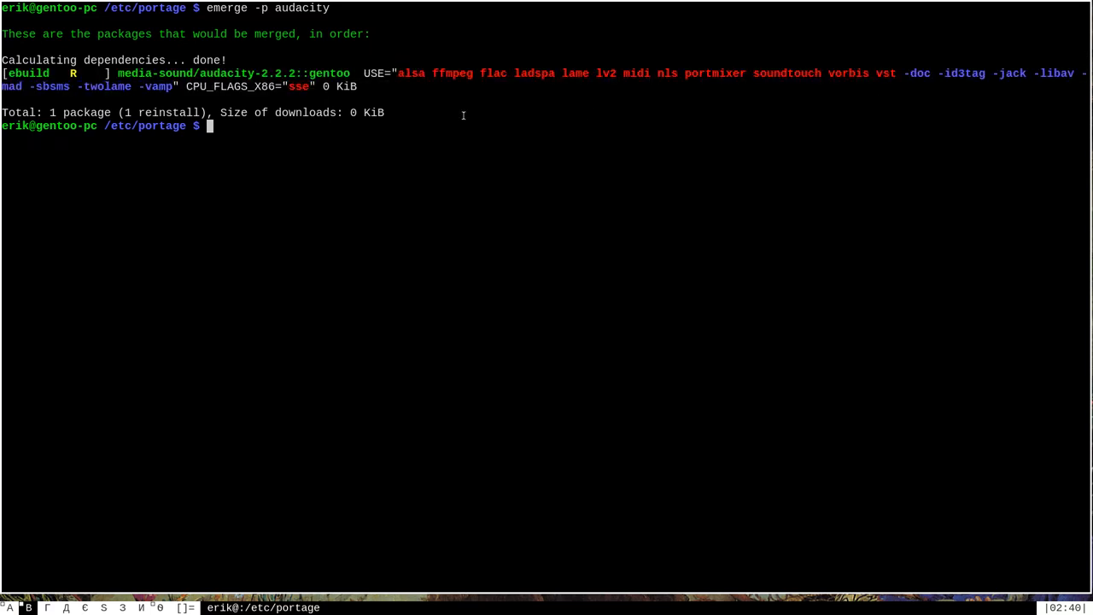
mouse_move(502, 102)
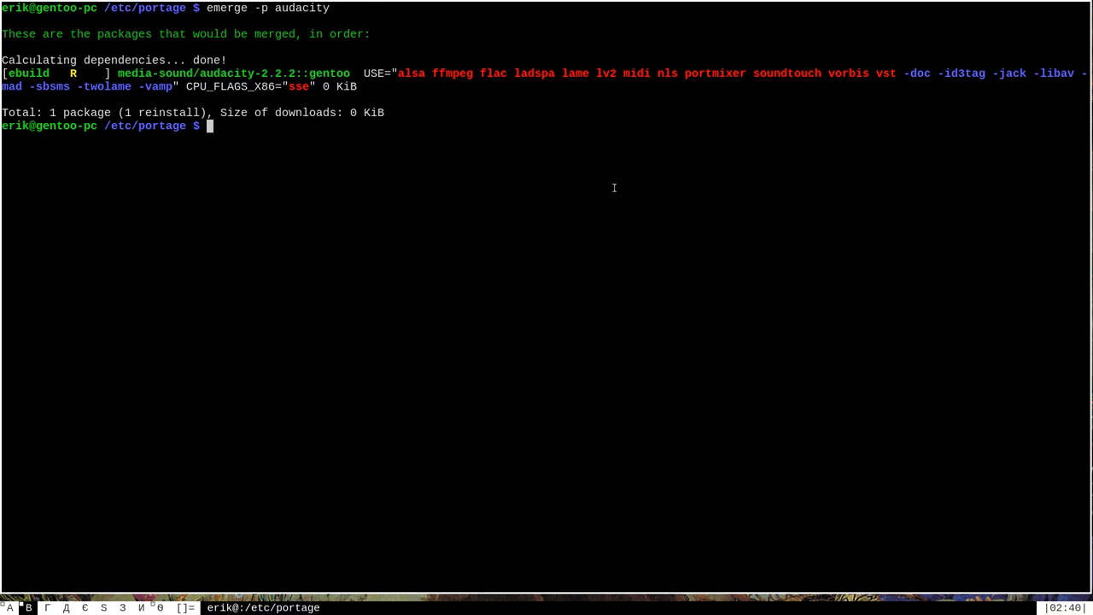
- Reopen the empty color.map with sudo vim
type("s")
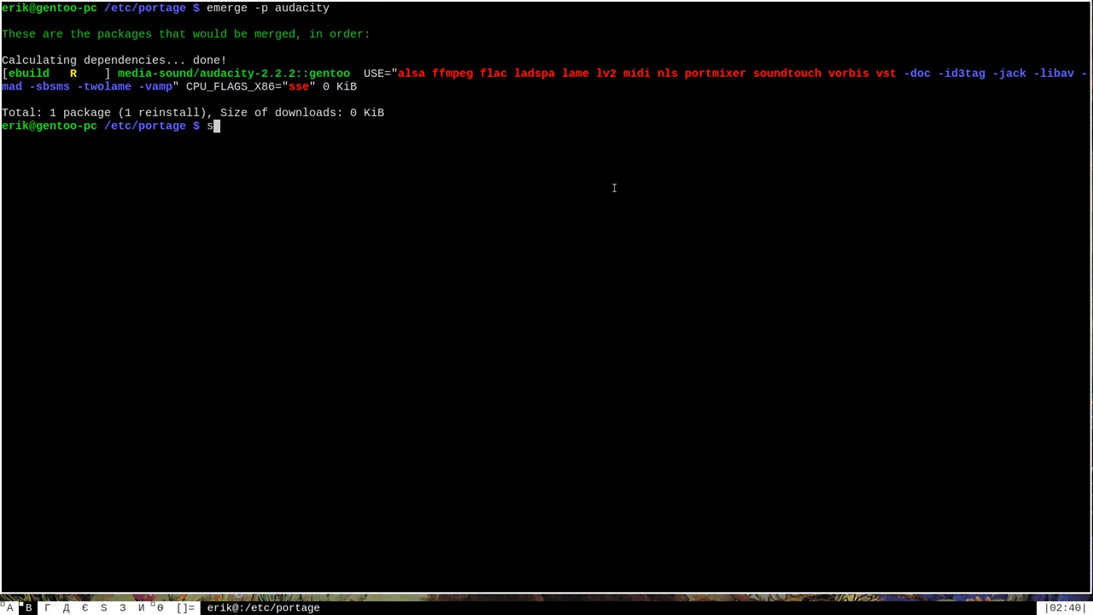
type("udo vim")
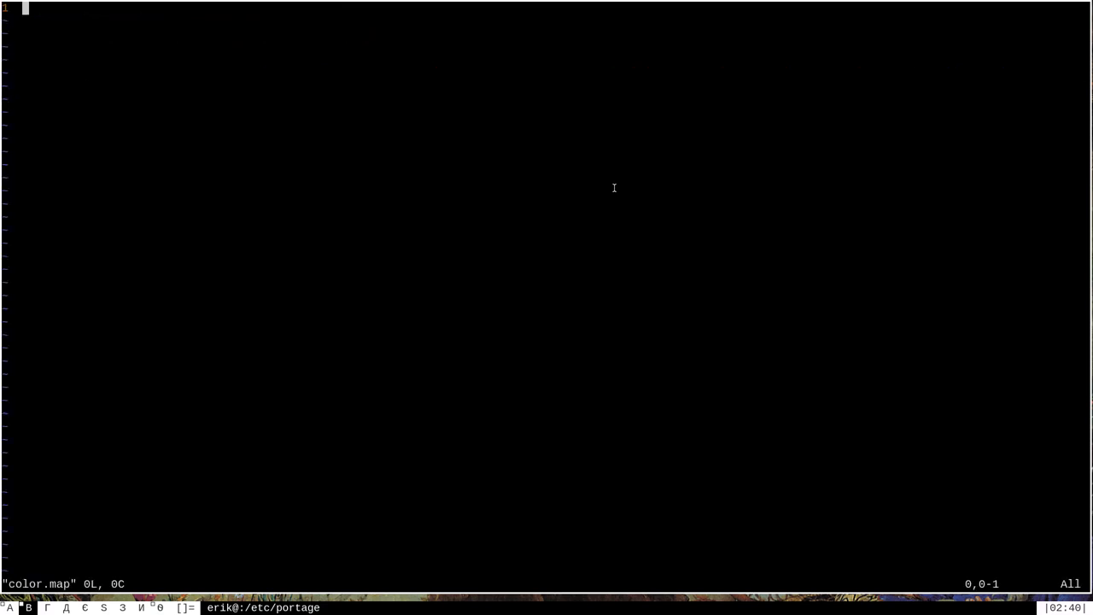
- Insert green=red bg_lightgray bold into color.map and write-quit with :wq
key("i")
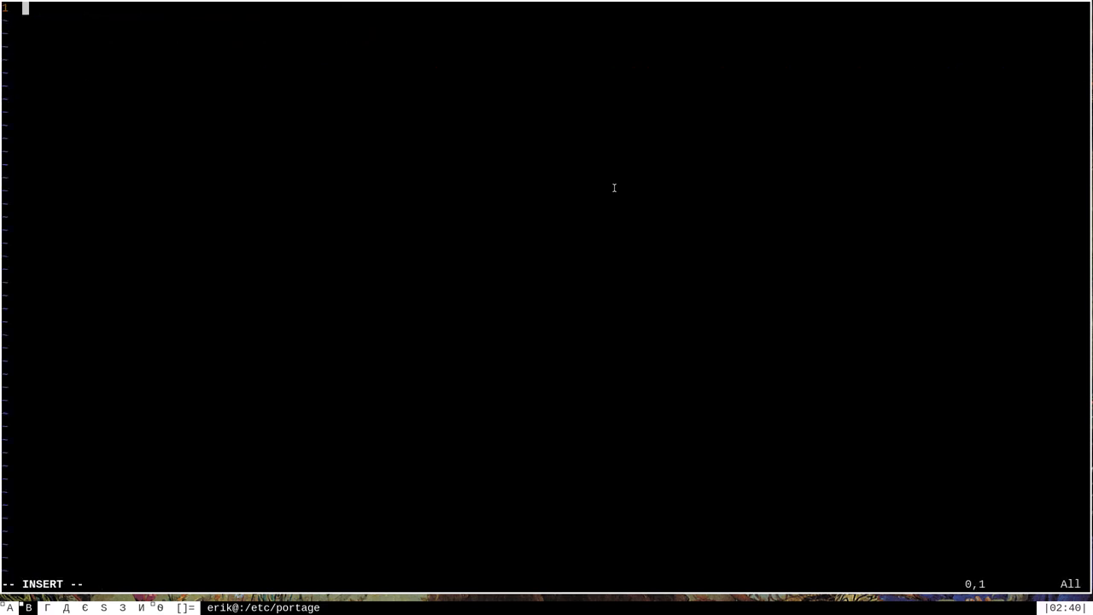
type("green=")
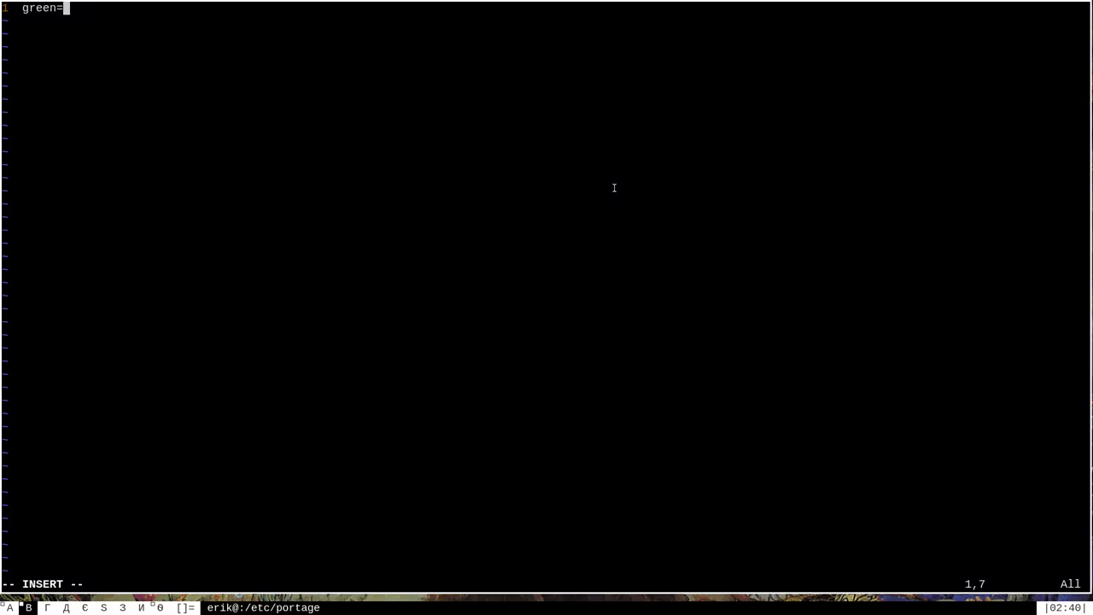
type("red bg_")
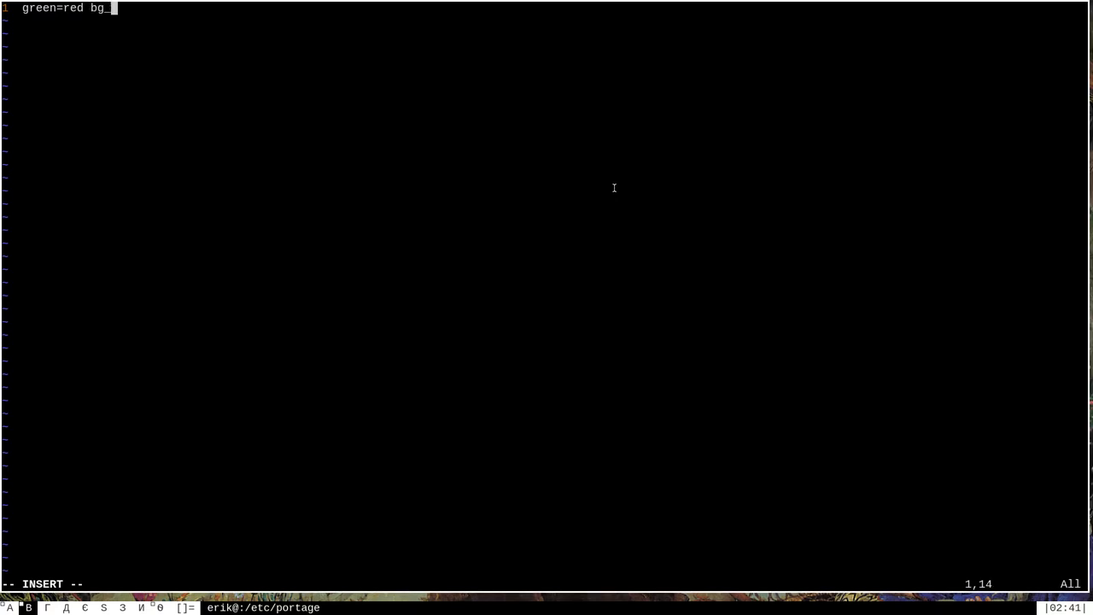
type("lightgra")
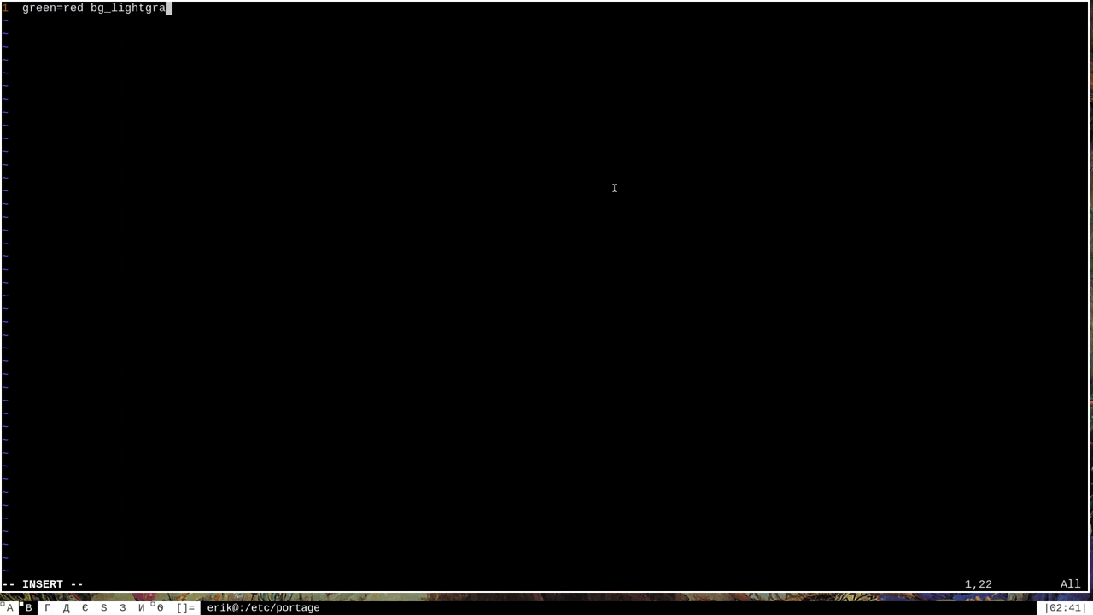
type("y")
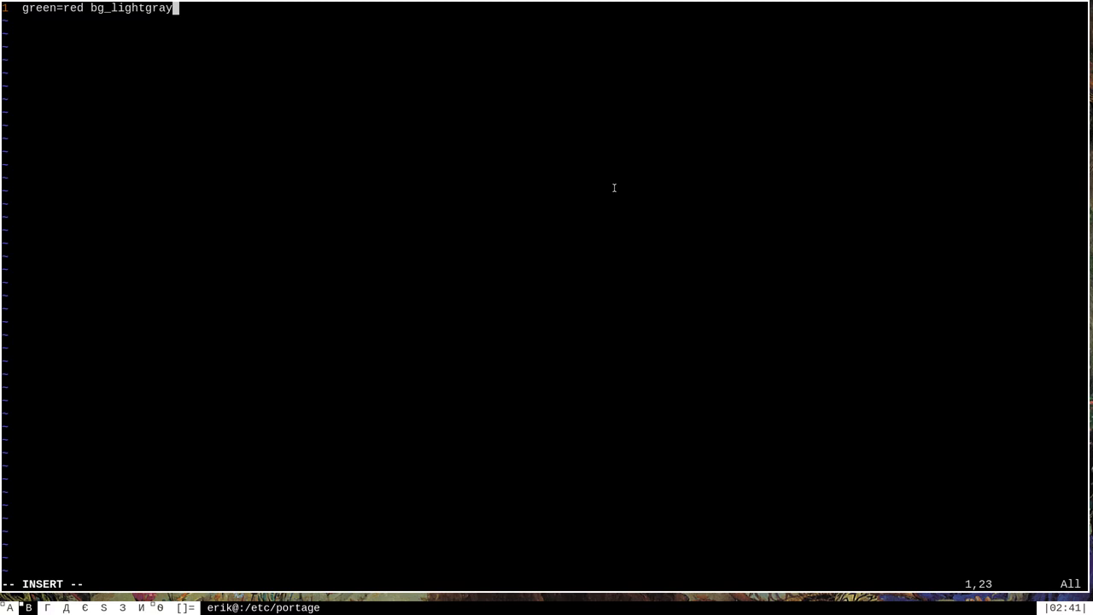
type("bo")
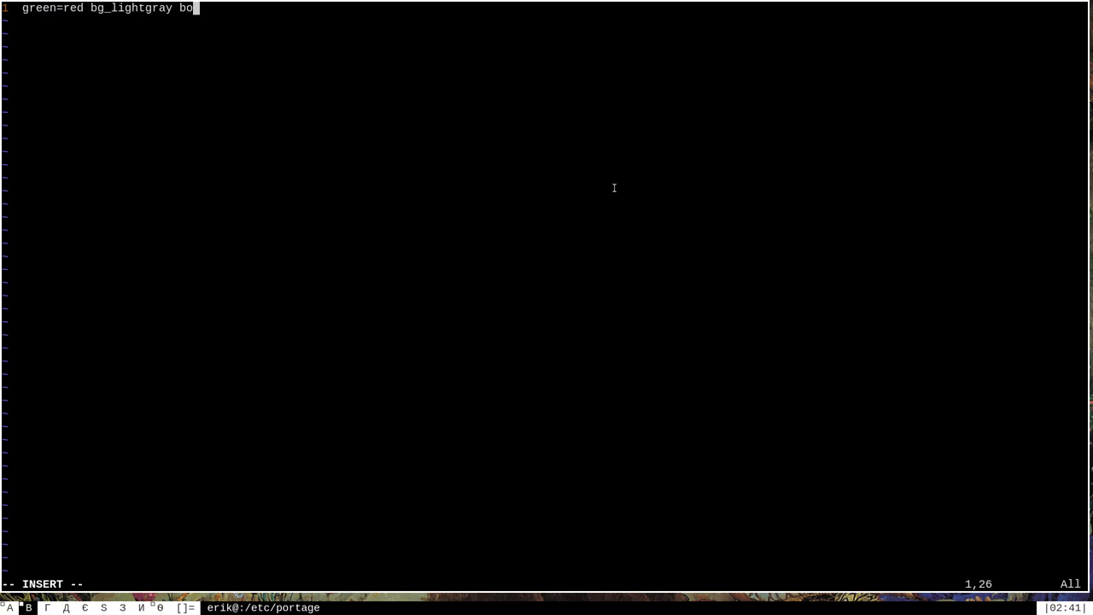
type("ld")
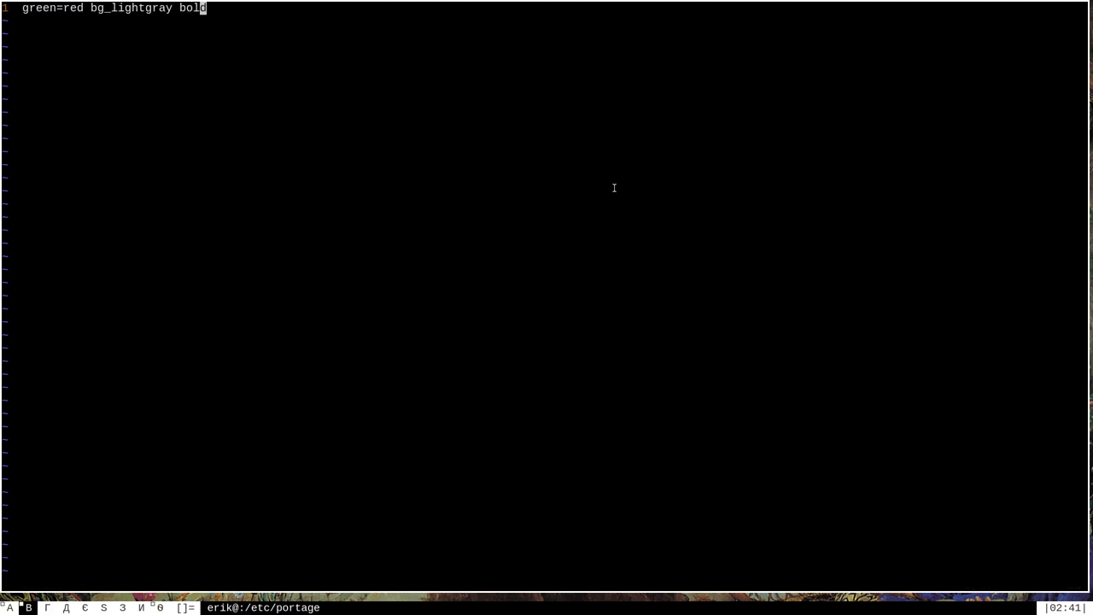
type(":wq")
type("emerge -p audacity")
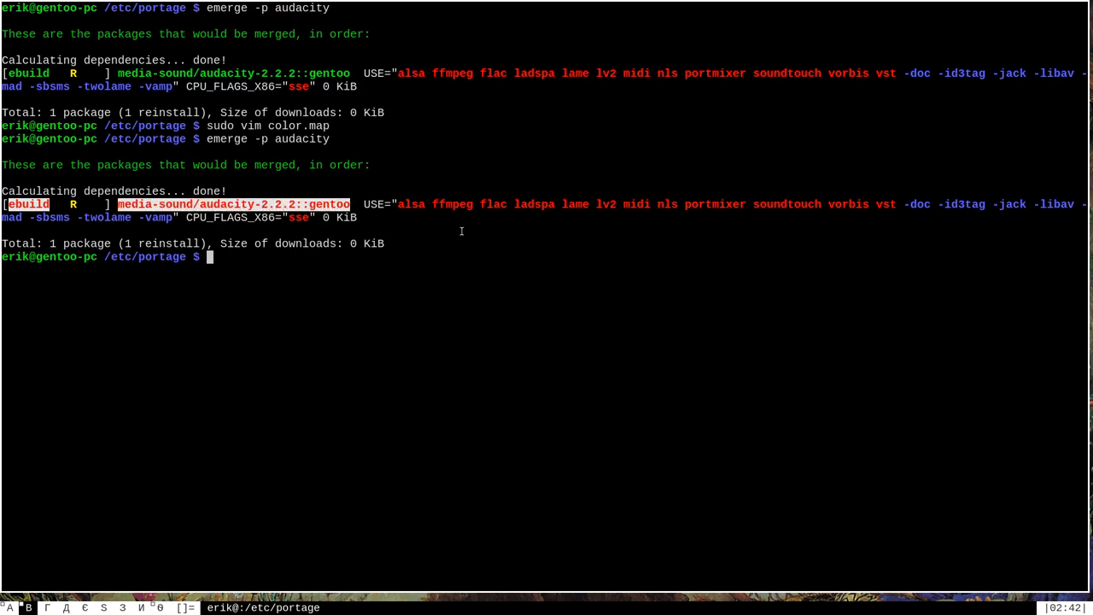
mouse_move(352, 184)
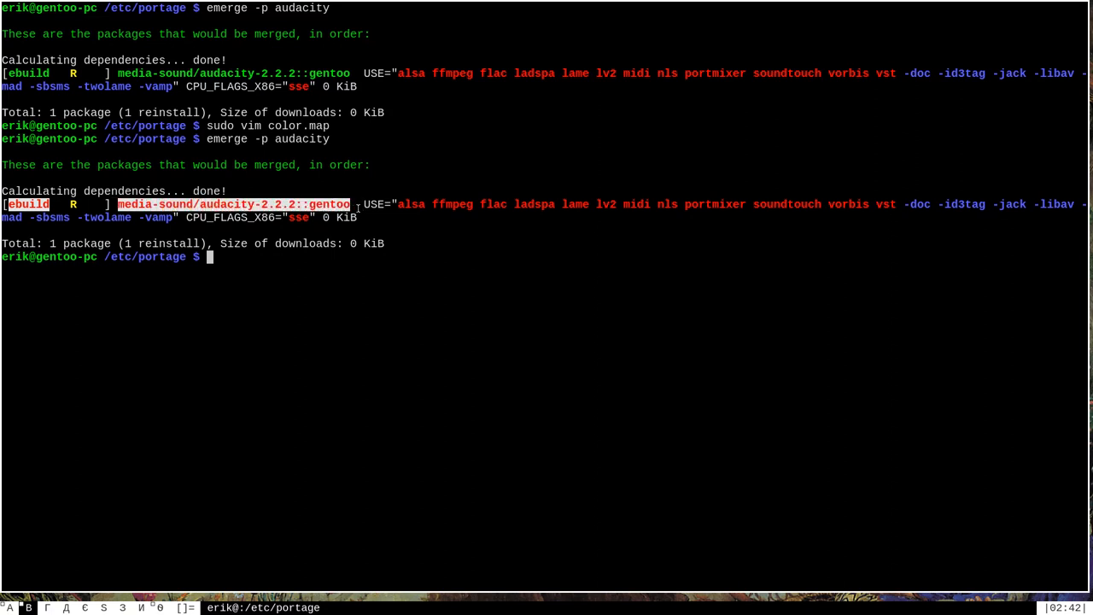
mouse_move(683, 137)
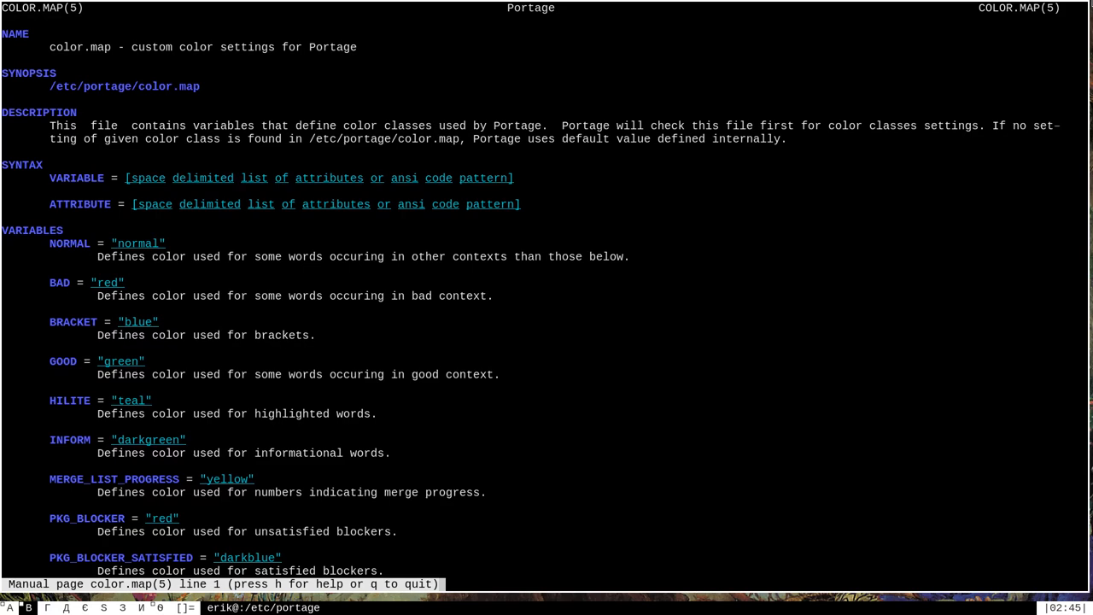
- Scroll through the VARIABLES colour classes in the color.map manual, then quit with q
scroll("down", 3)
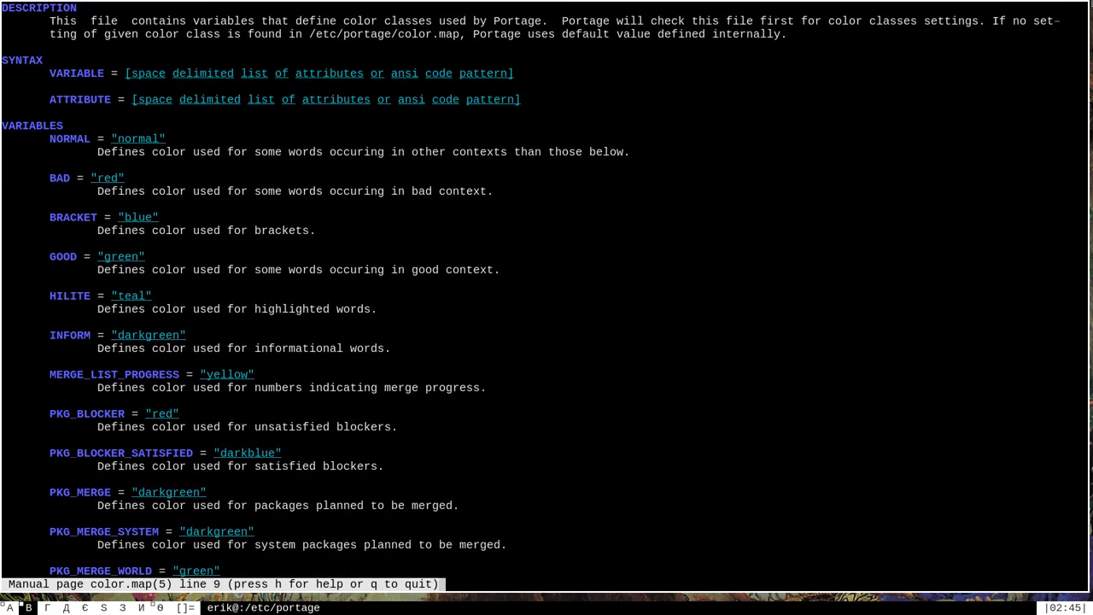
scroll("down", 3)
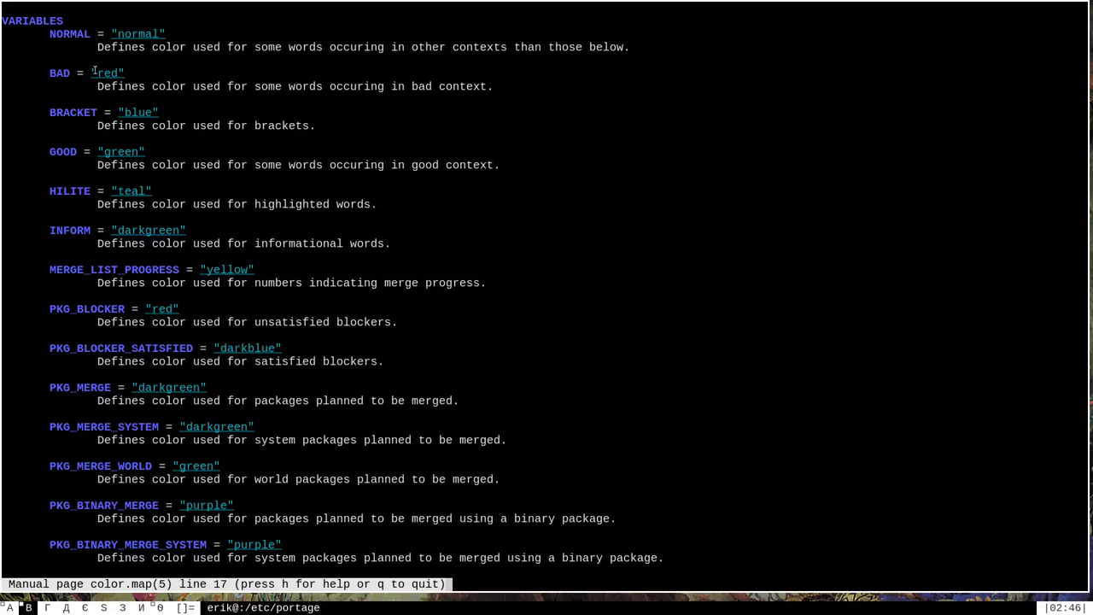
mouse_move(884, 171)
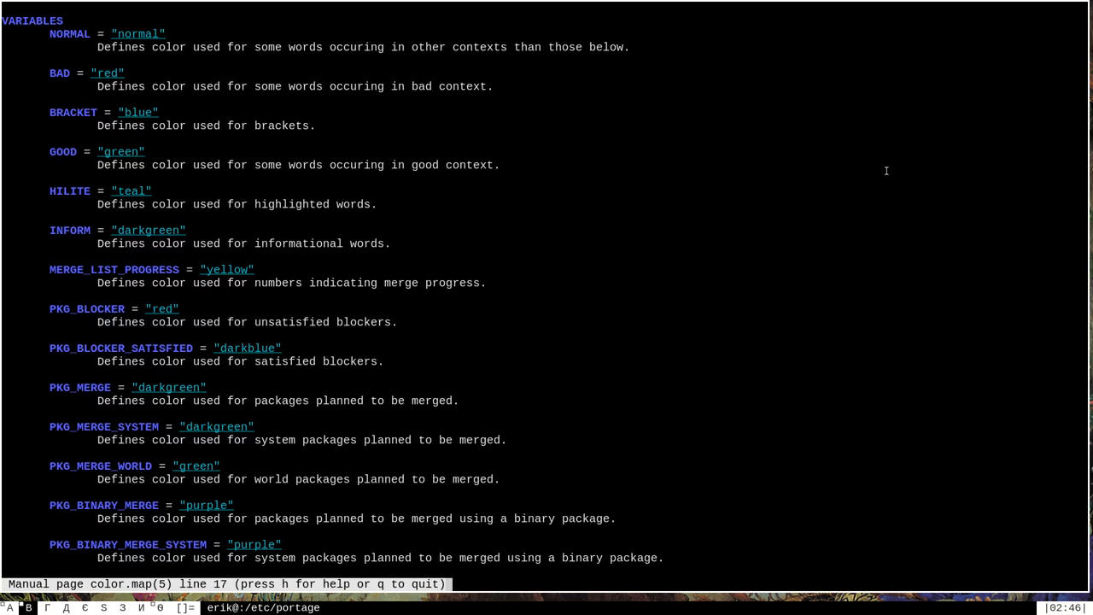
mouse_move(85, 79)
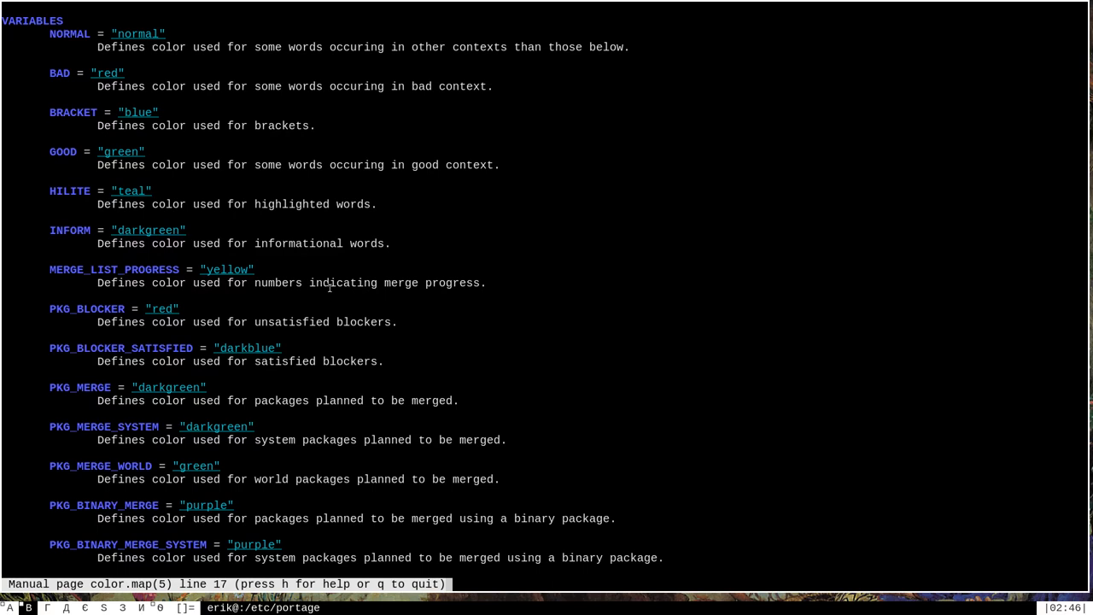
key("q")
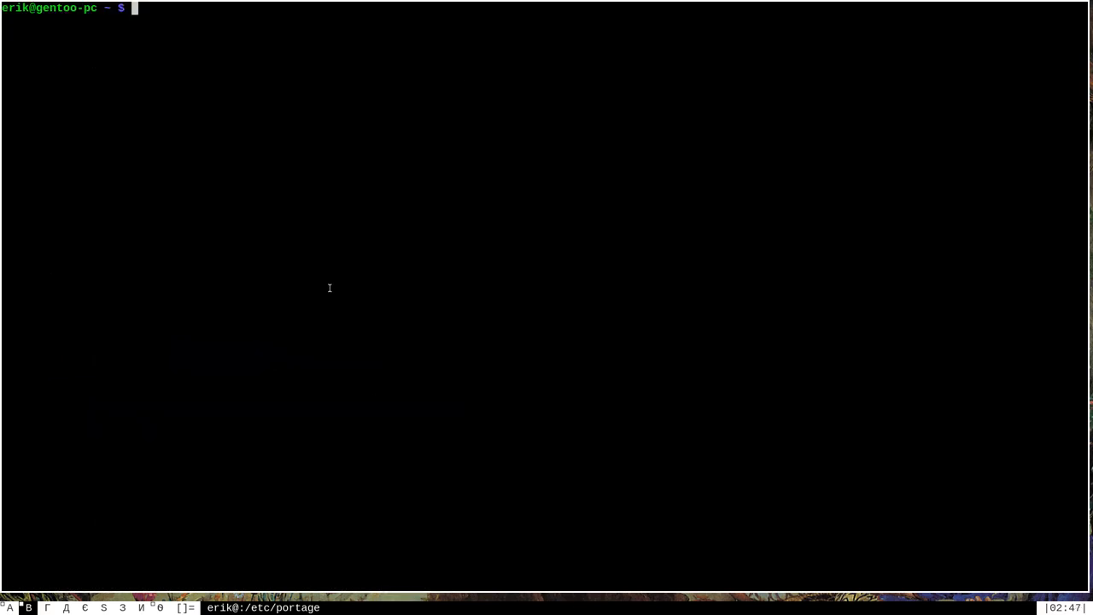